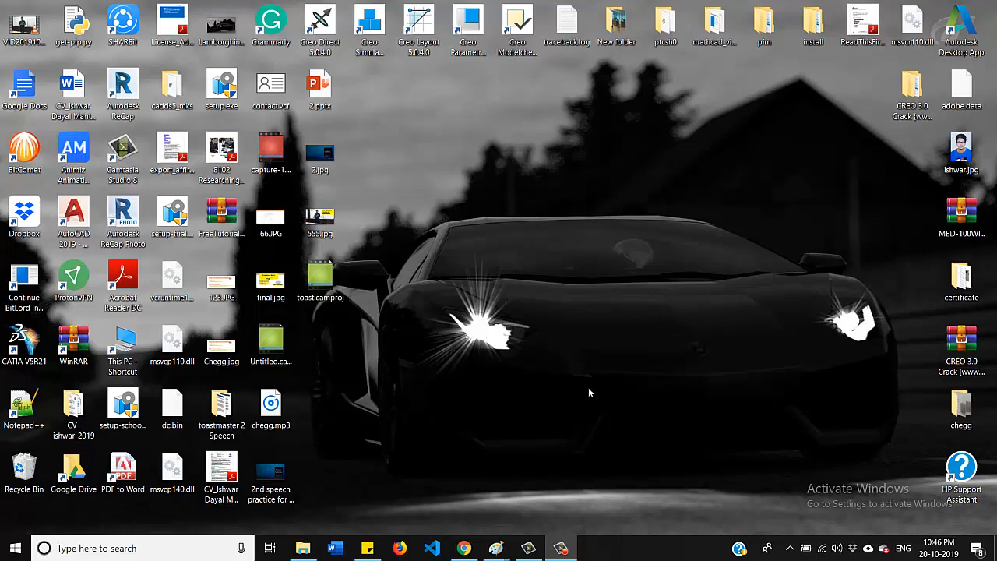
Bring Chrome forward on the Chegg India Q&A Expert Sign Up form
left_click(465, 548)
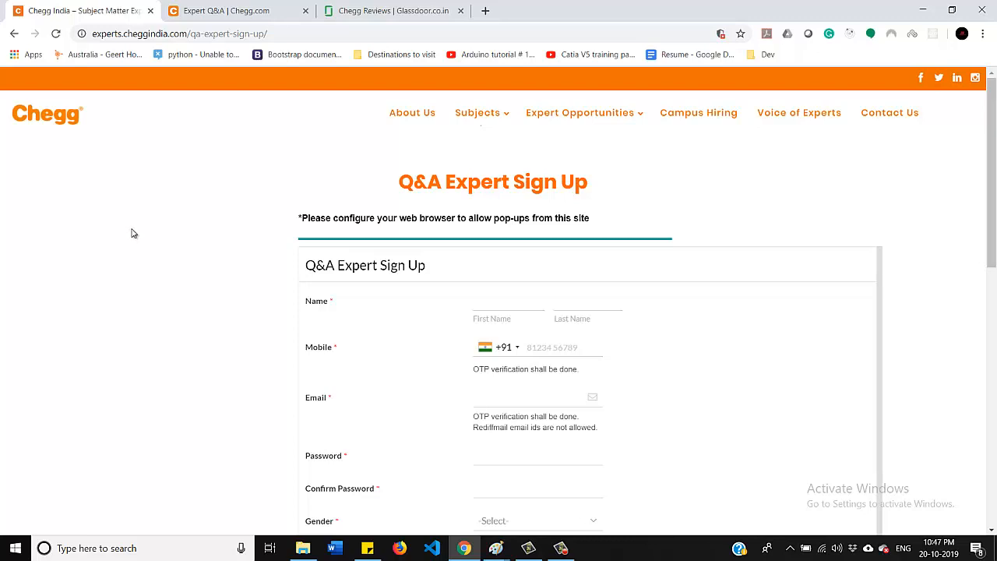
mouse_move(126, 203)
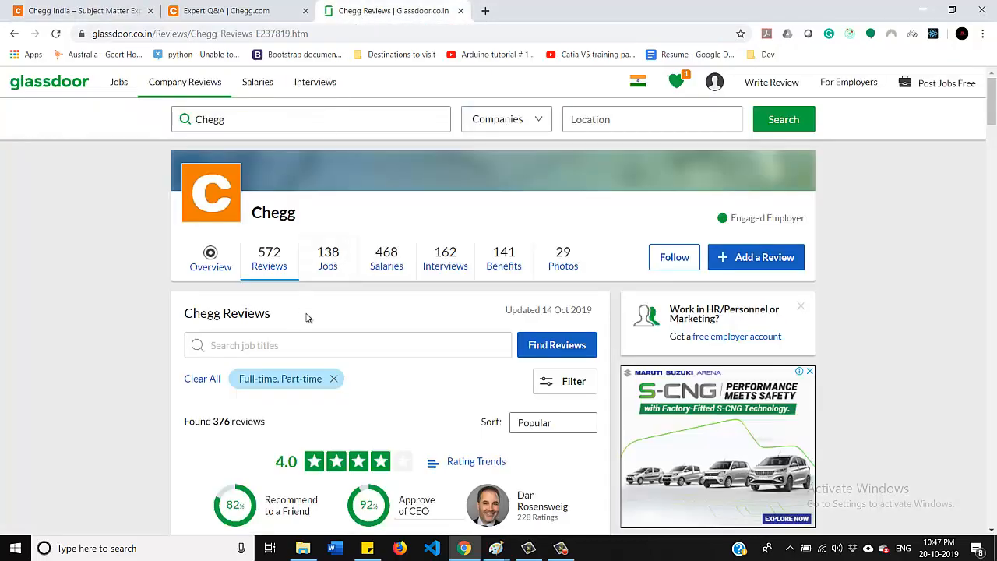
scroll("down", 3)
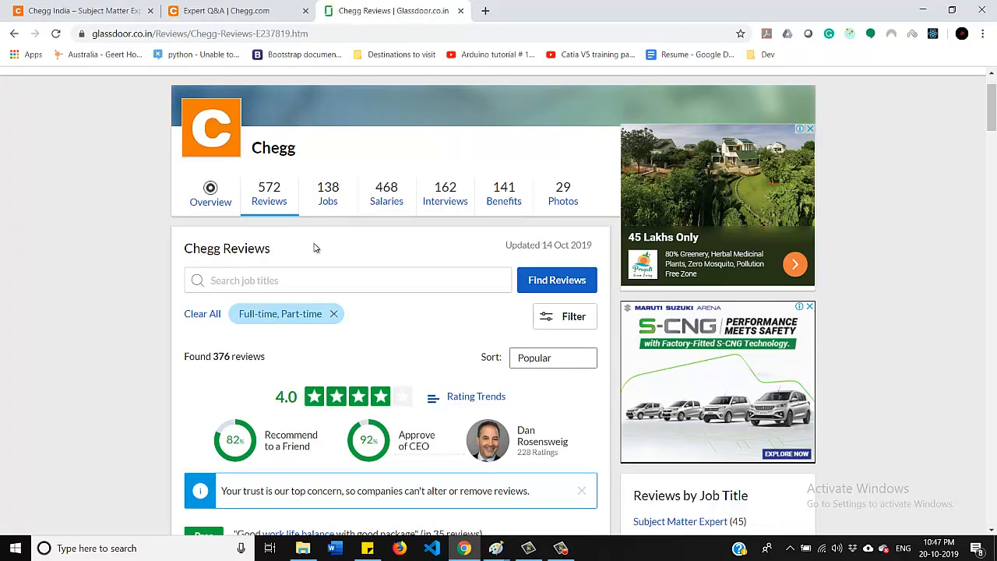
scroll("down", 3)
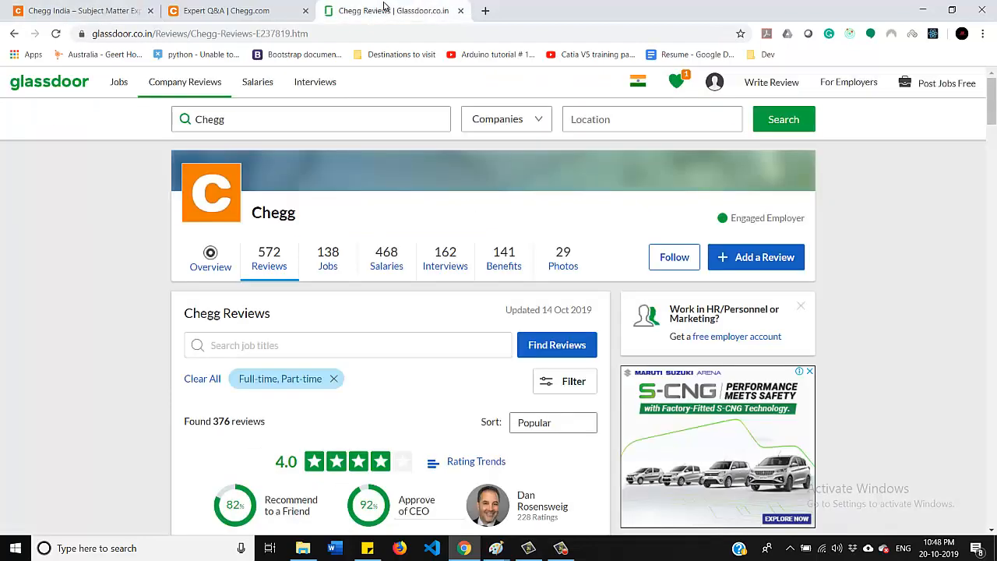
mouse_move(215, 184)
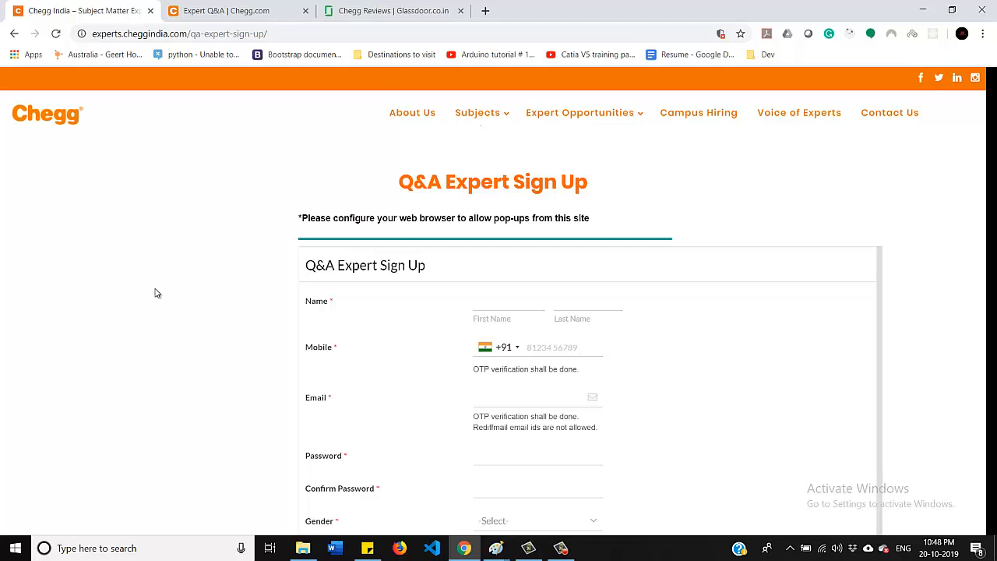
mouse_move(159, 281)
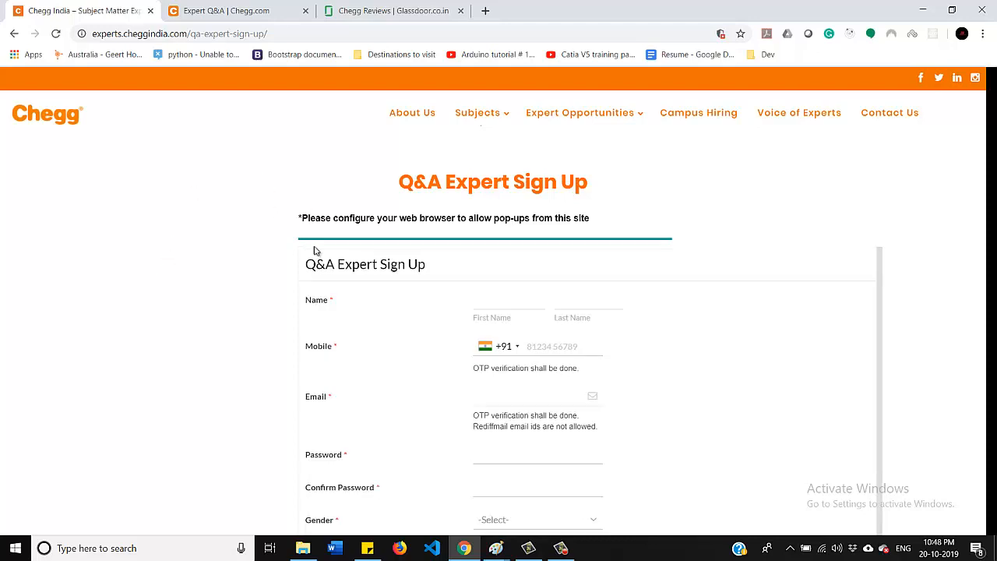
scroll("down", 3)
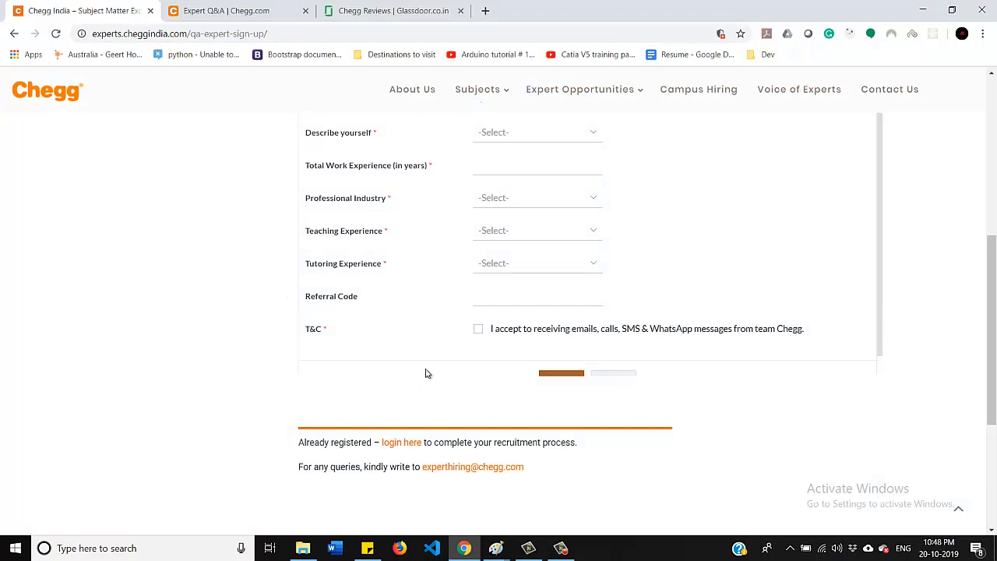
scroll("down", 3)
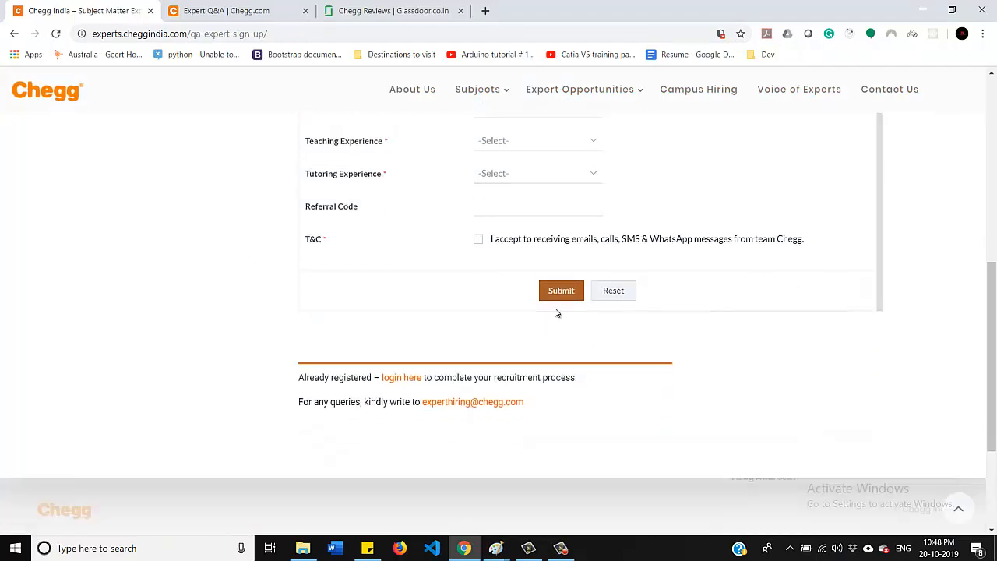
scroll("up", 3)
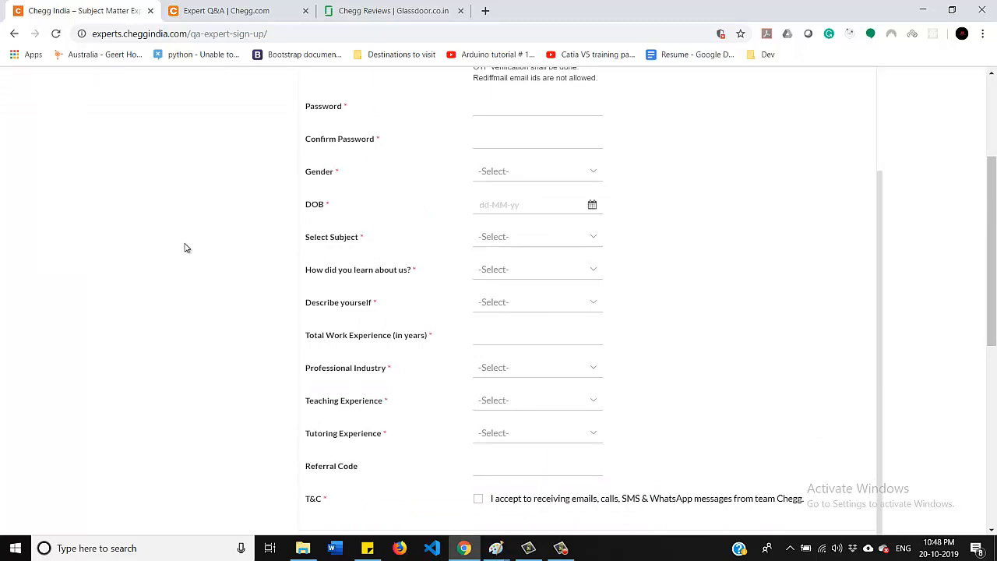
scroll("up", 3)
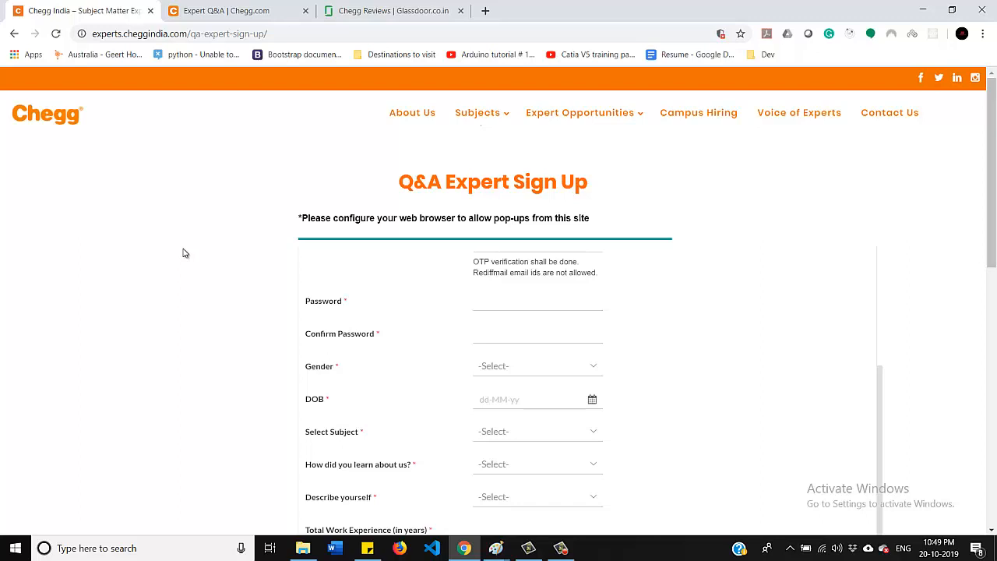
mouse_move(202, 9)
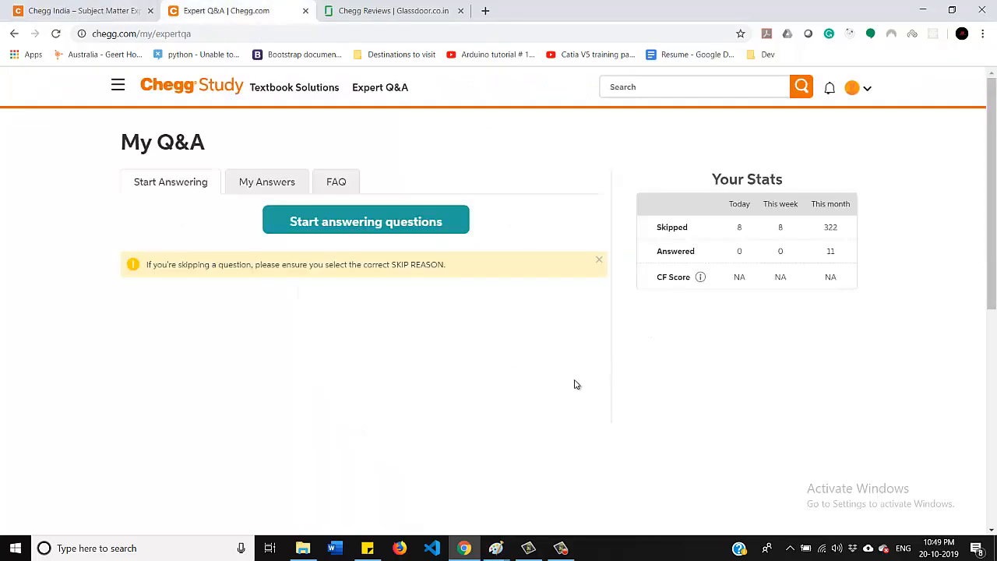
mouse_move(647, 262)
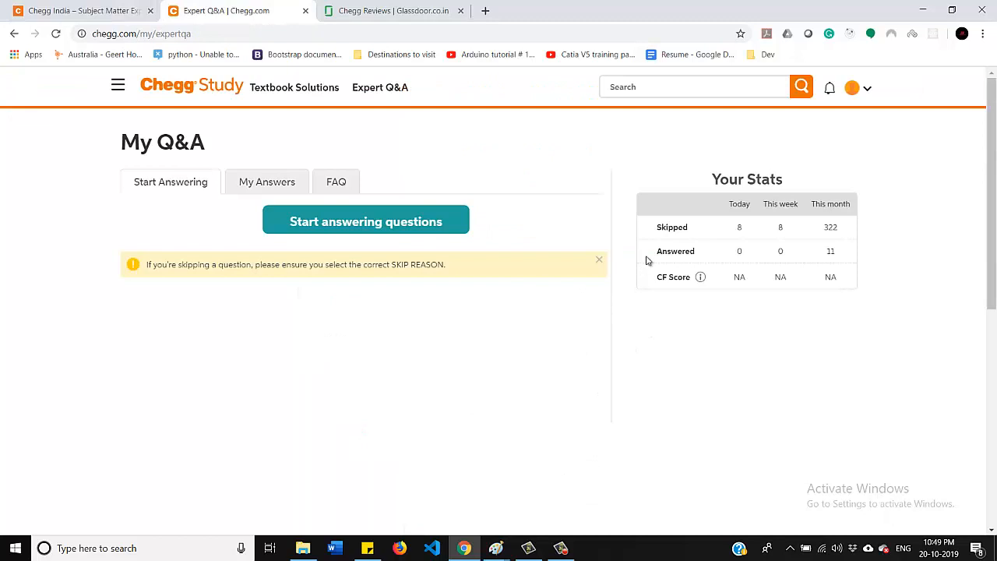
mouse_move(649, 237)
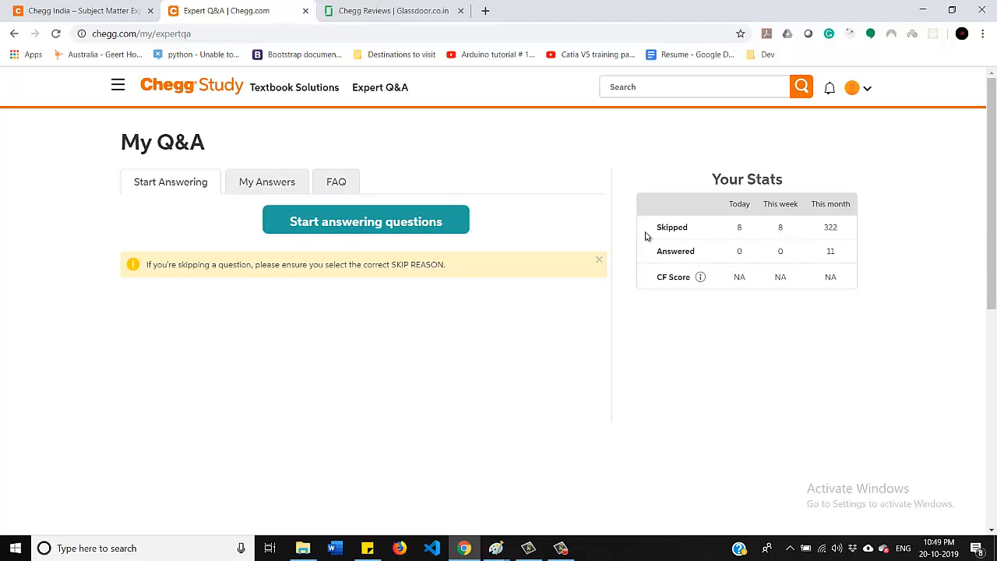
mouse_move(645, 269)
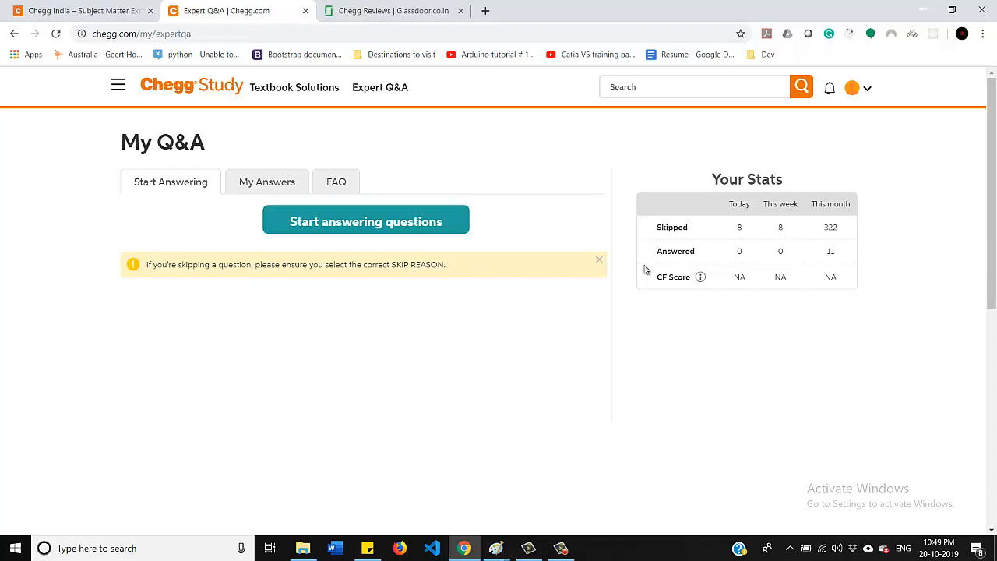
mouse_move(399, 250)
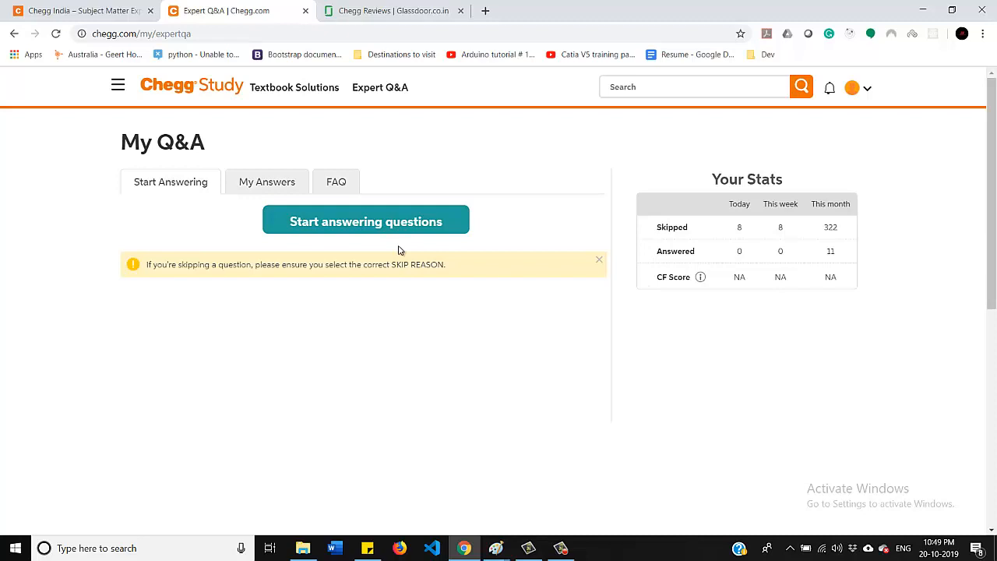
mouse_move(402, 249)
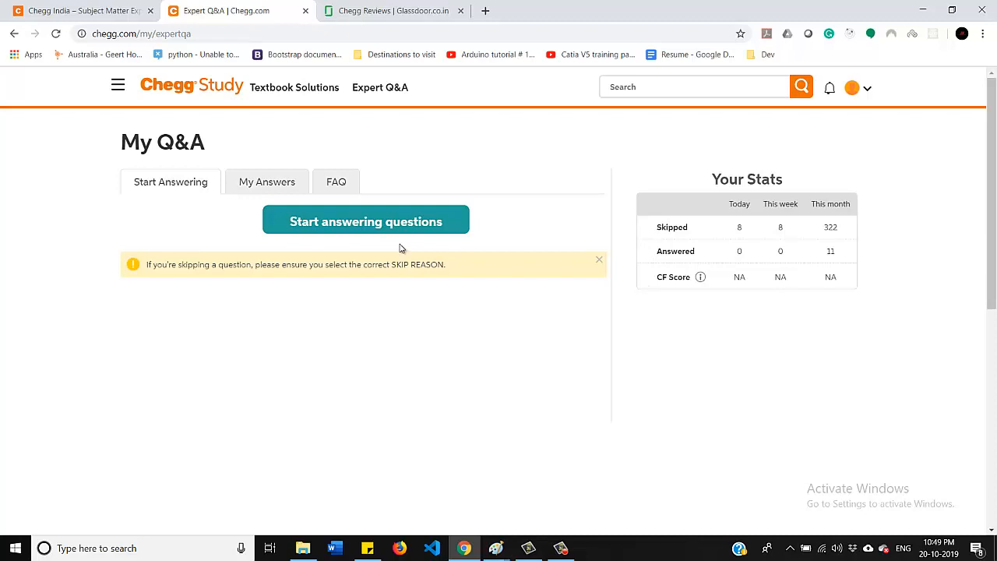
mouse_move(392, 237)
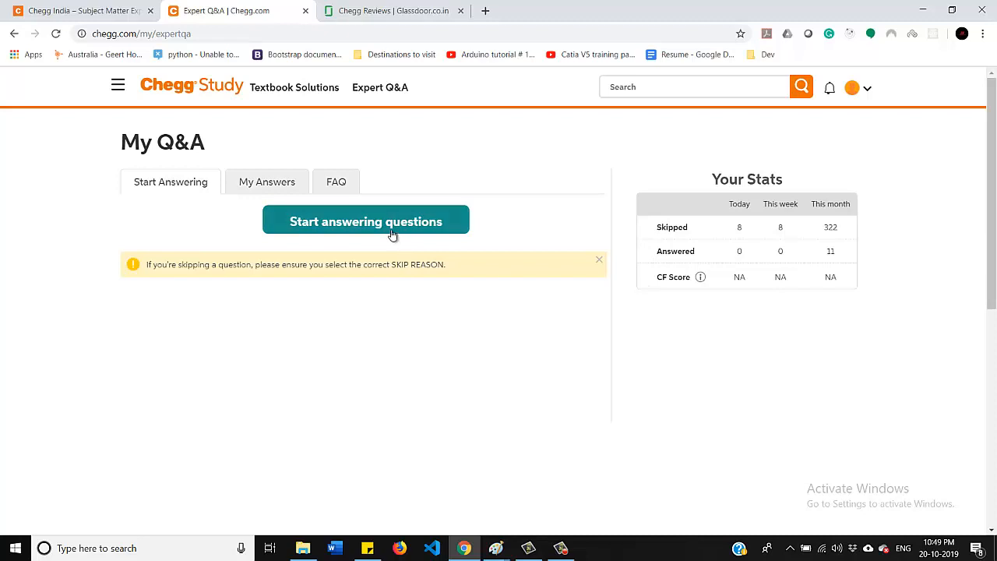
mouse_move(424, 312)
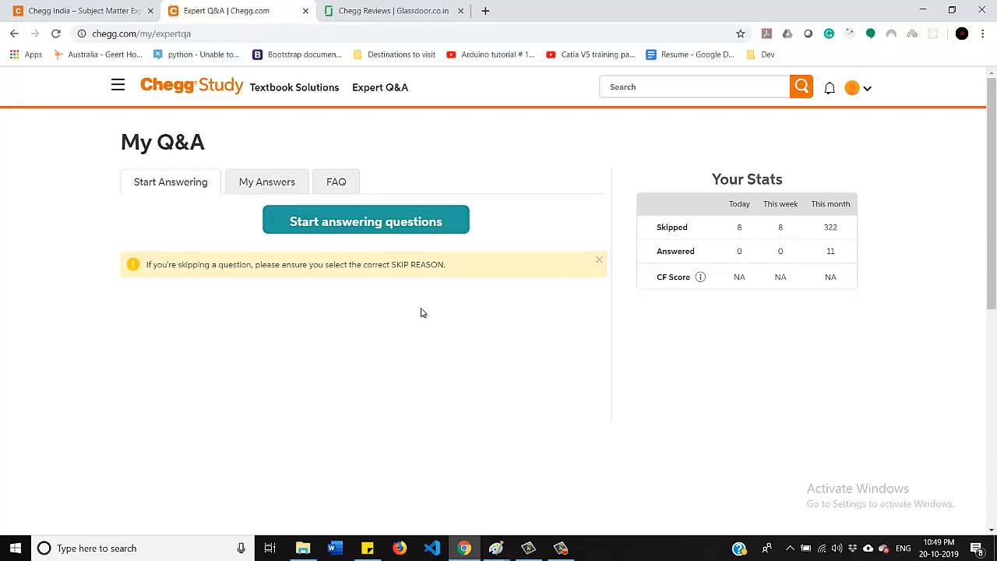
mouse_move(343, 356)
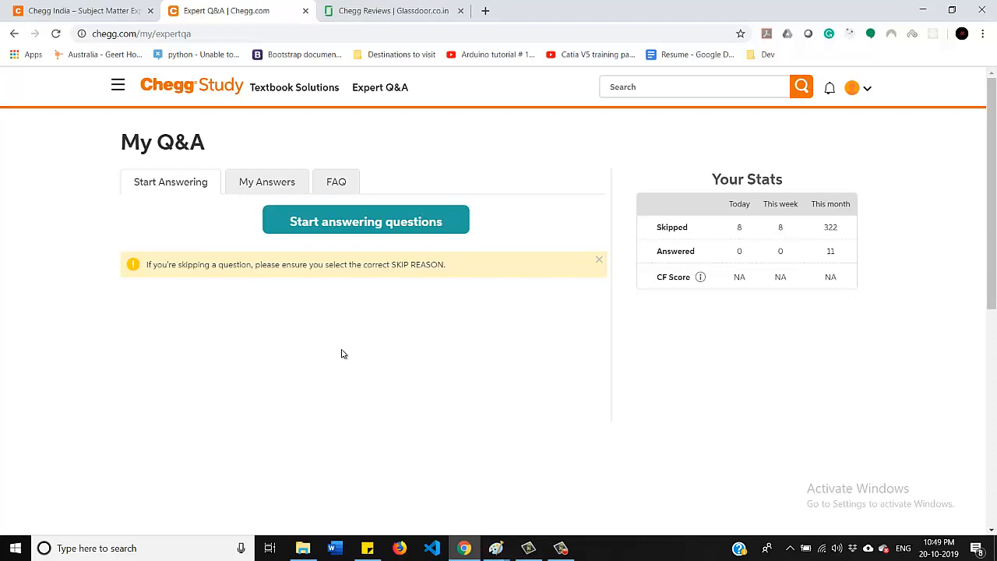
mouse_move(427, 371)
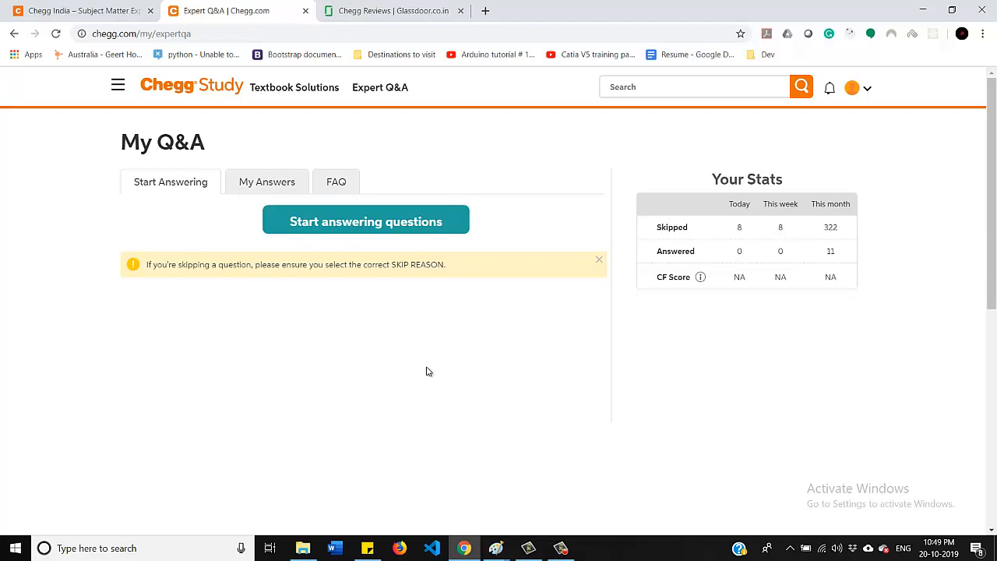
mouse_move(683, 303)
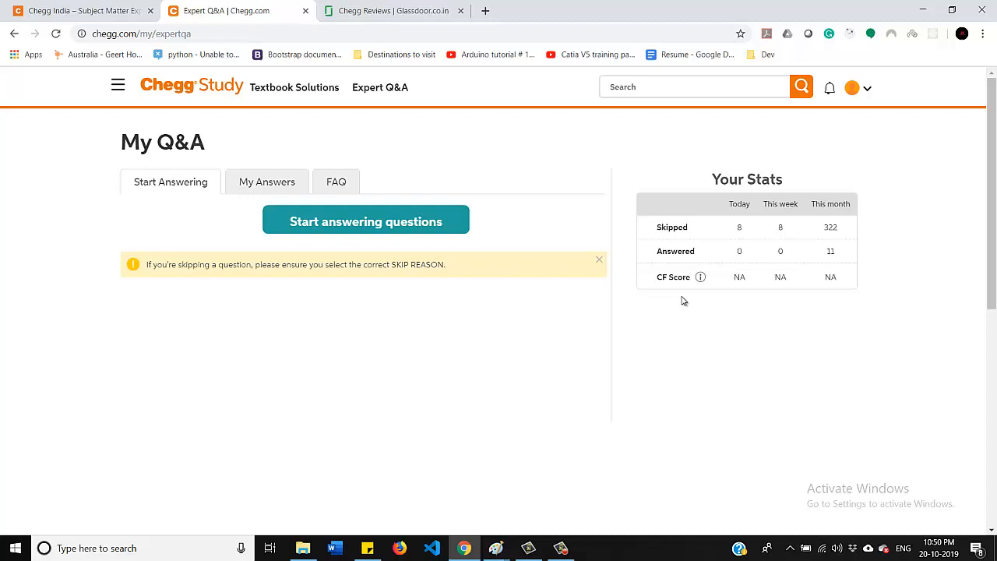
mouse_move(683, 309)
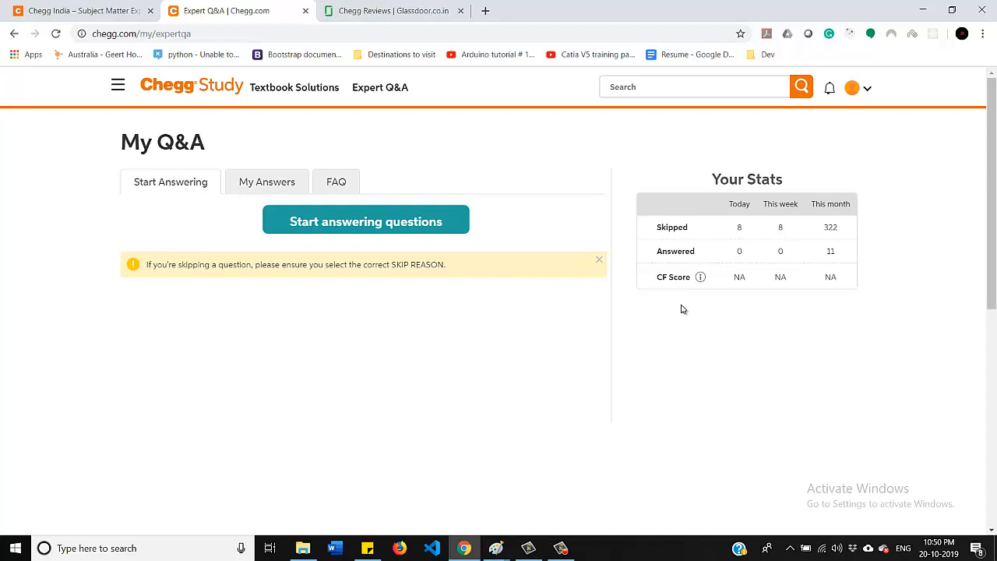
mouse_move(700, 255)
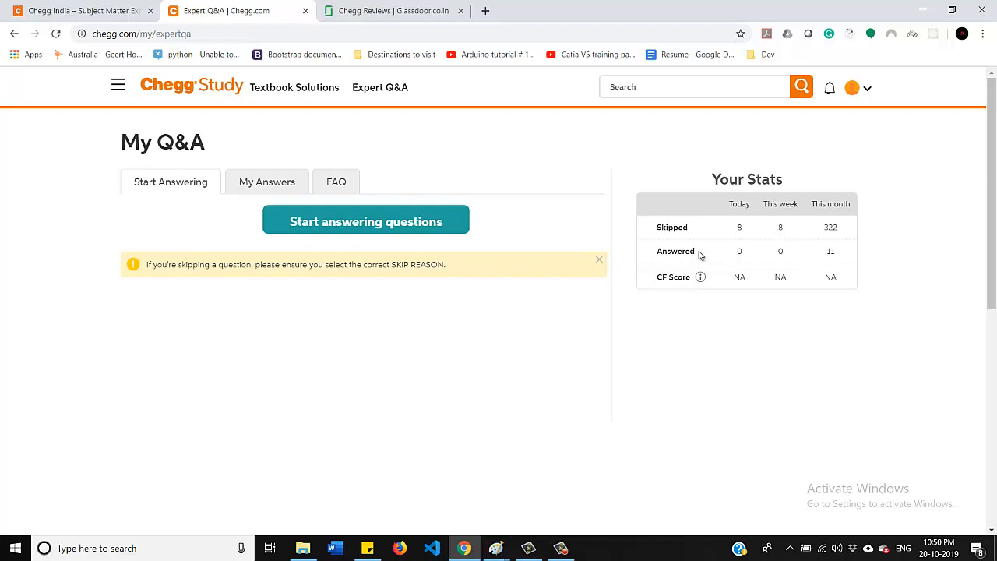
mouse_move(688, 331)
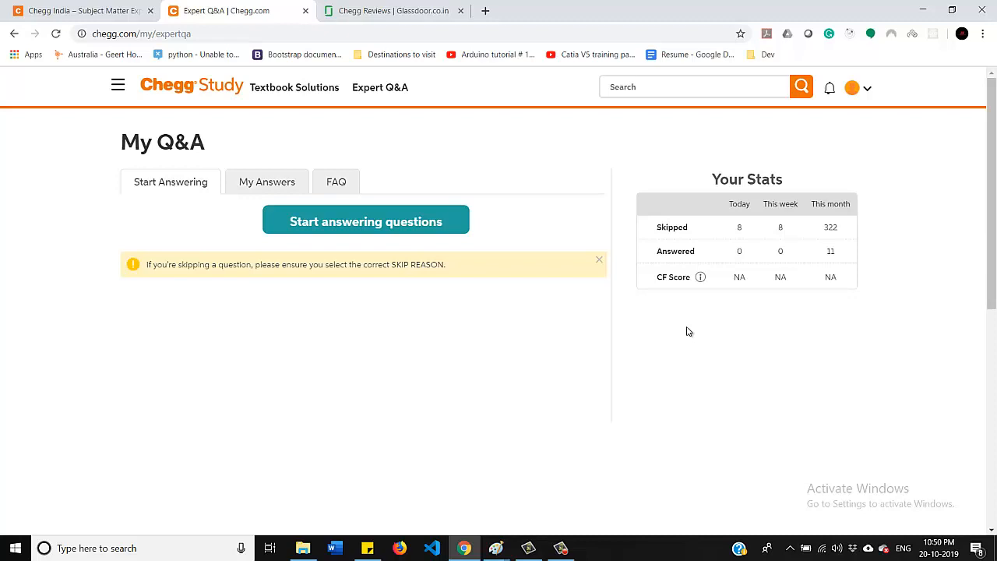
mouse_move(594, 345)
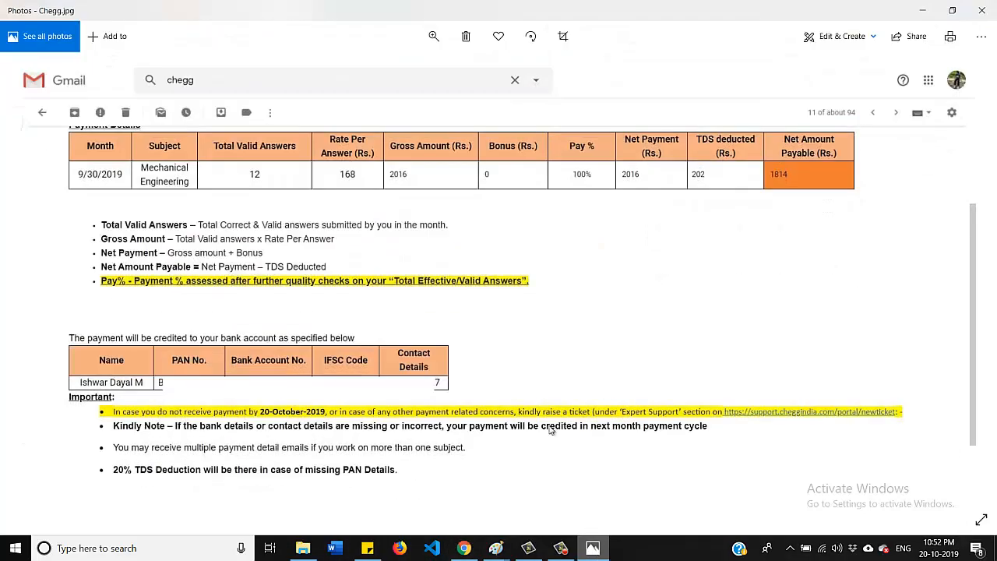
mouse_move(153, 212)
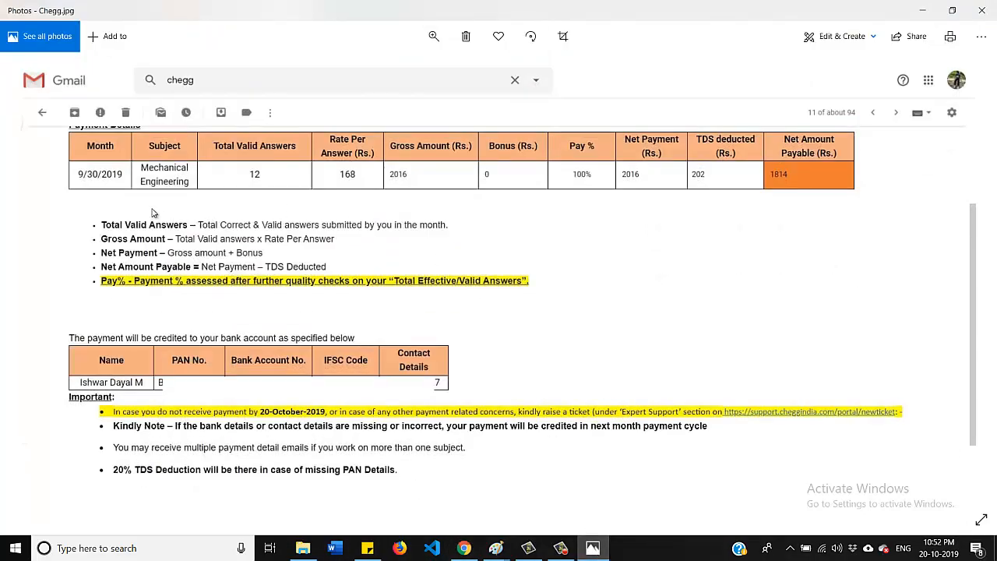
mouse_move(240, 199)
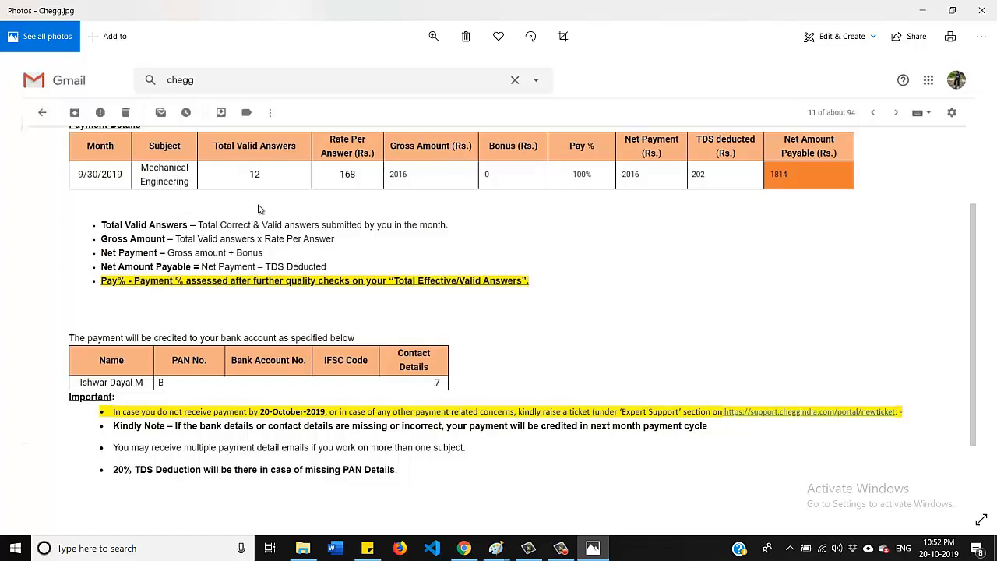
mouse_move(336, 199)
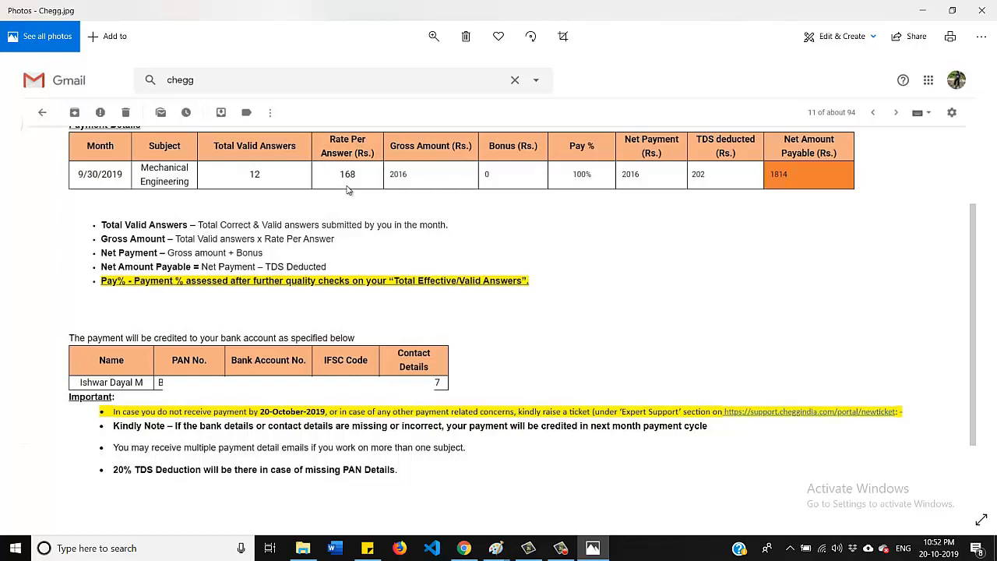
mouse_move(599, 237)
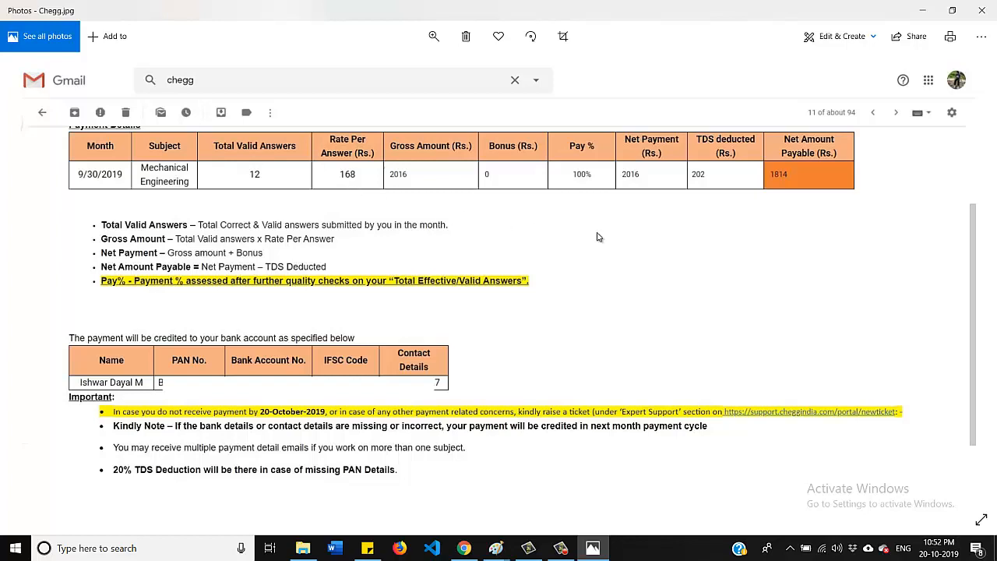
mouse_move(695, 193)
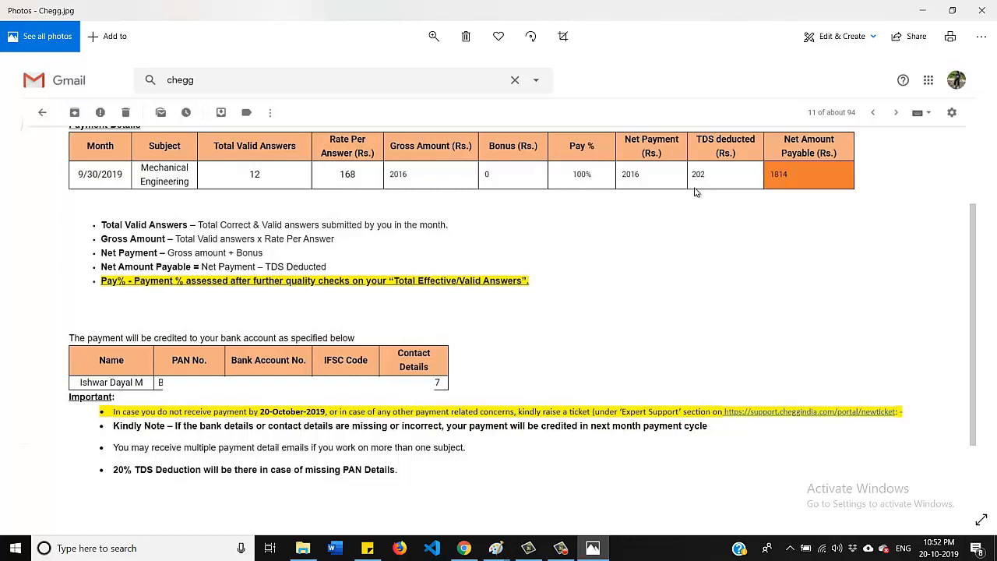
mouse_move(698, 194)
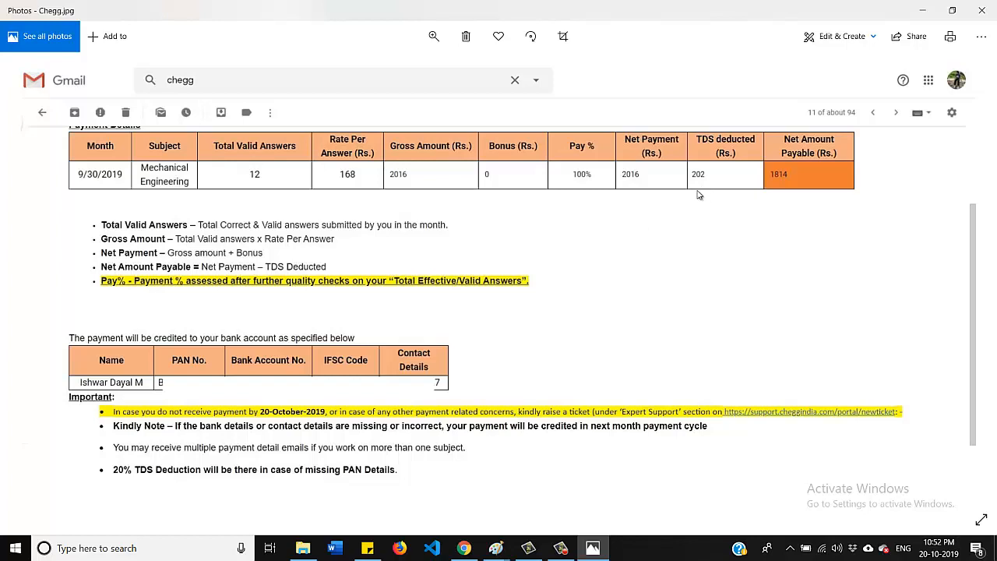
mouse_move(723, 206)
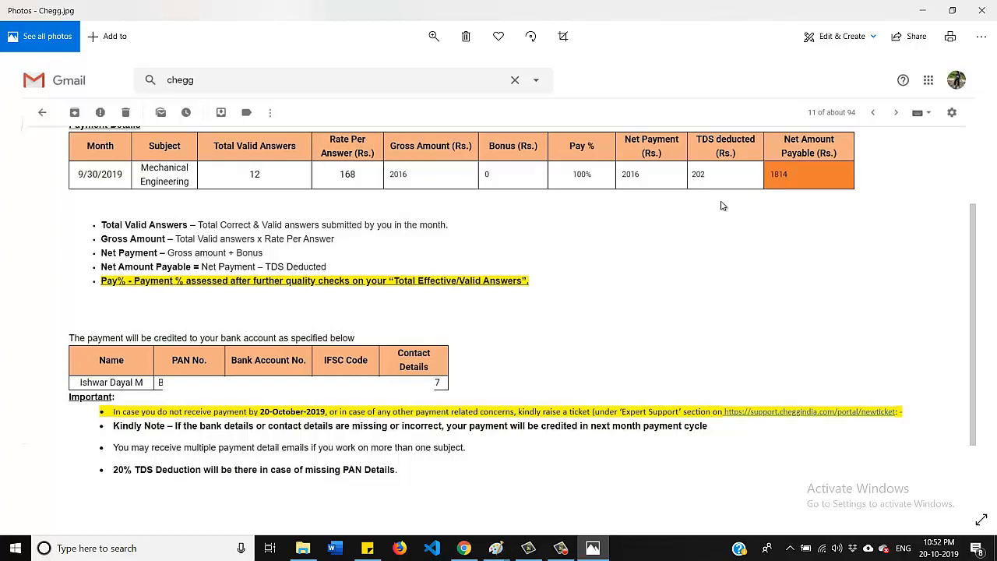
mouse_move(776, 185)
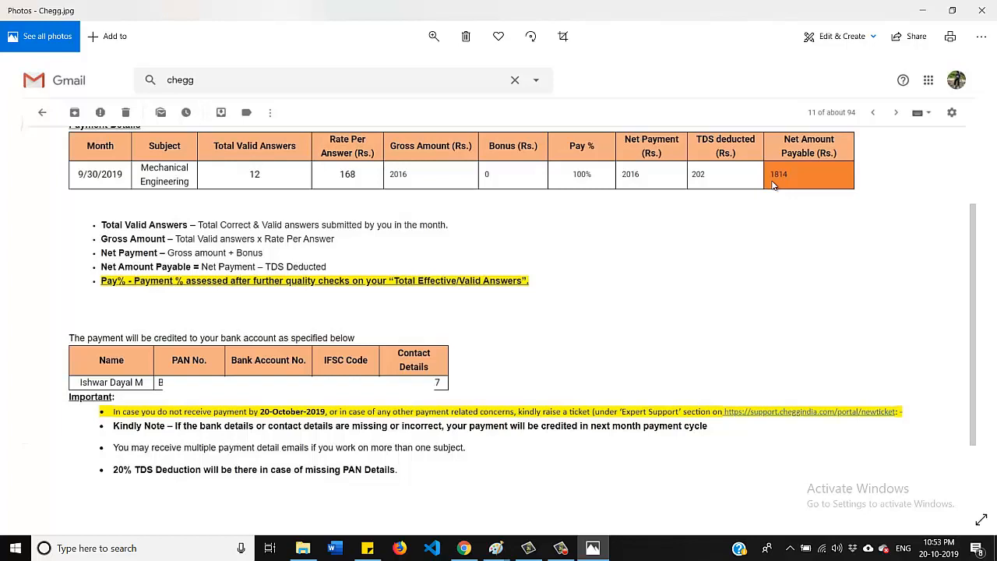
mouse_move(658, 216)
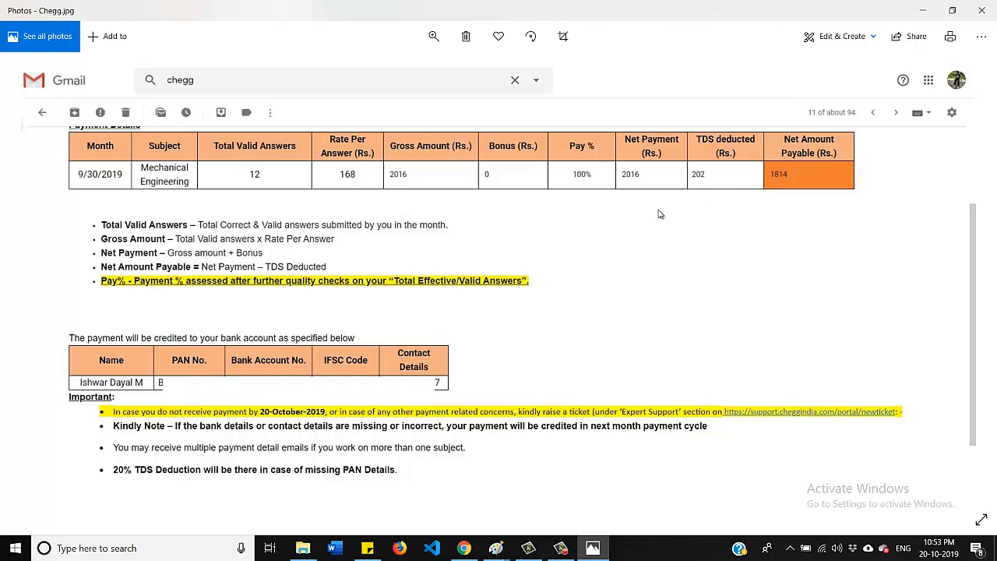
mouse_move(646, 226)
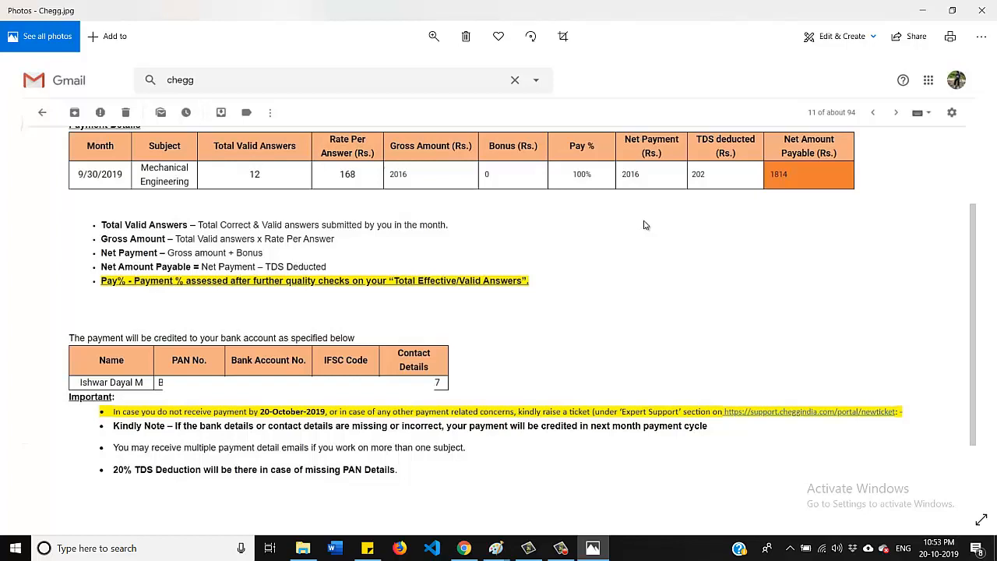
mouse_move(616, 216)
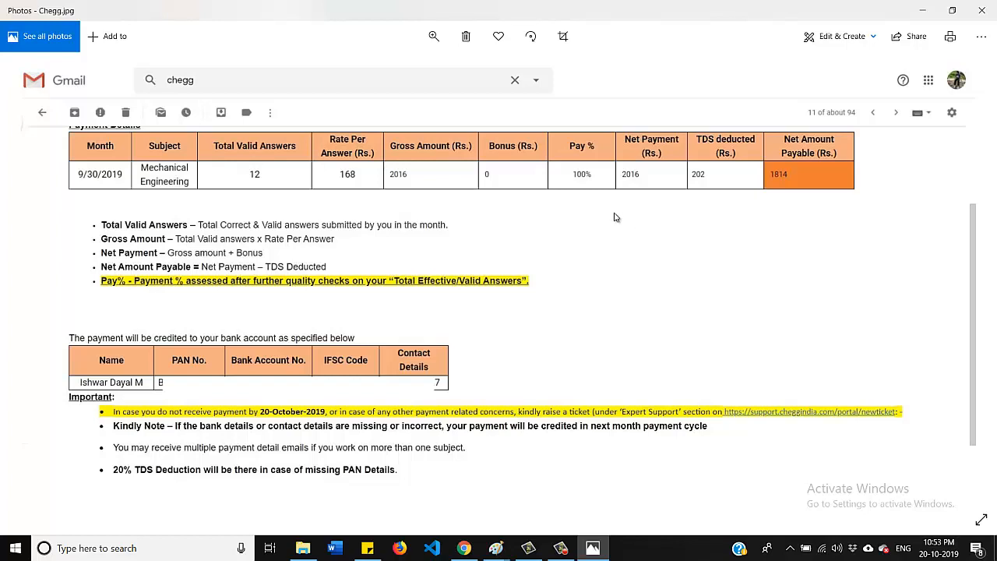
mouse_move(358, 197)
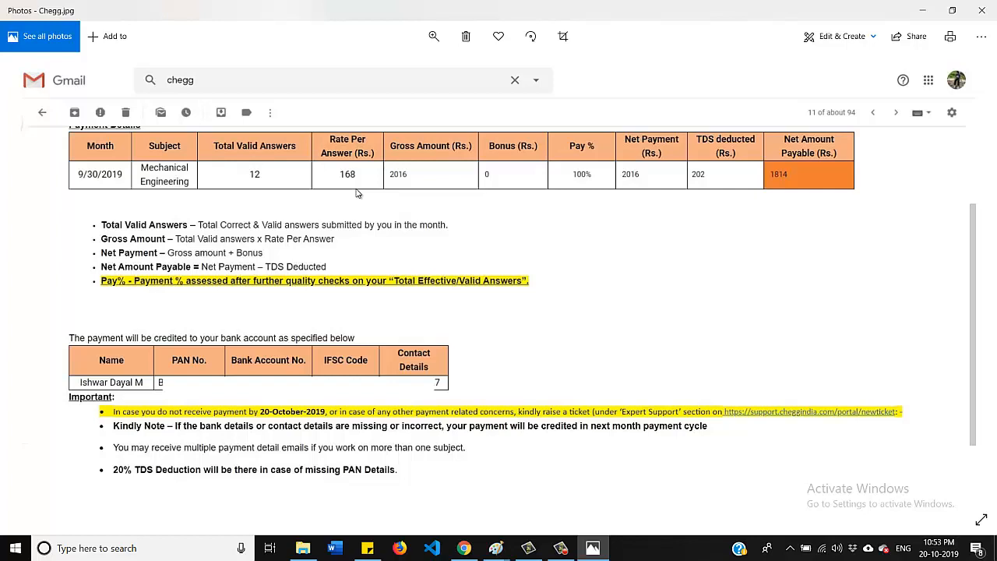
mouse_move(308, 208)
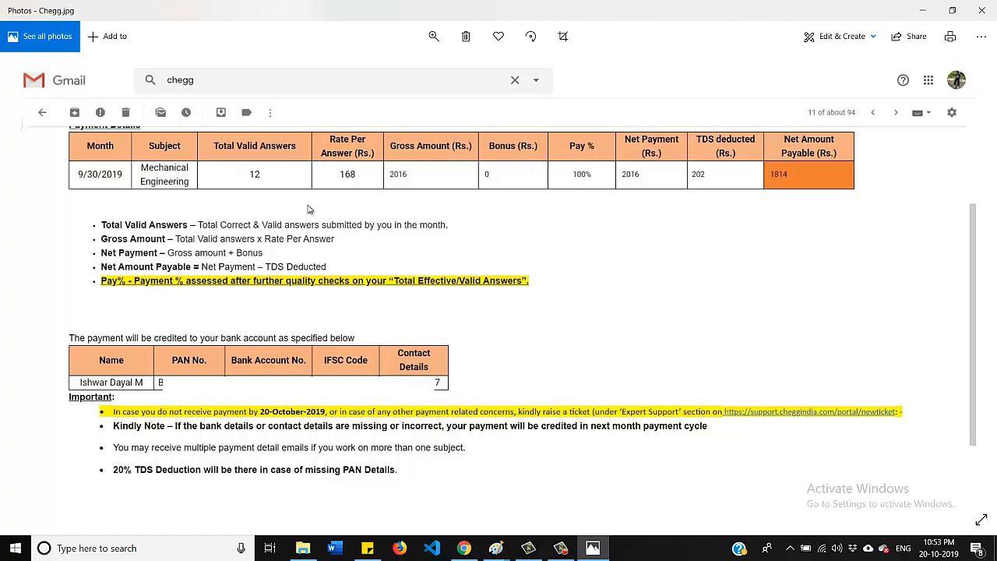
mouse_move(763, 224)
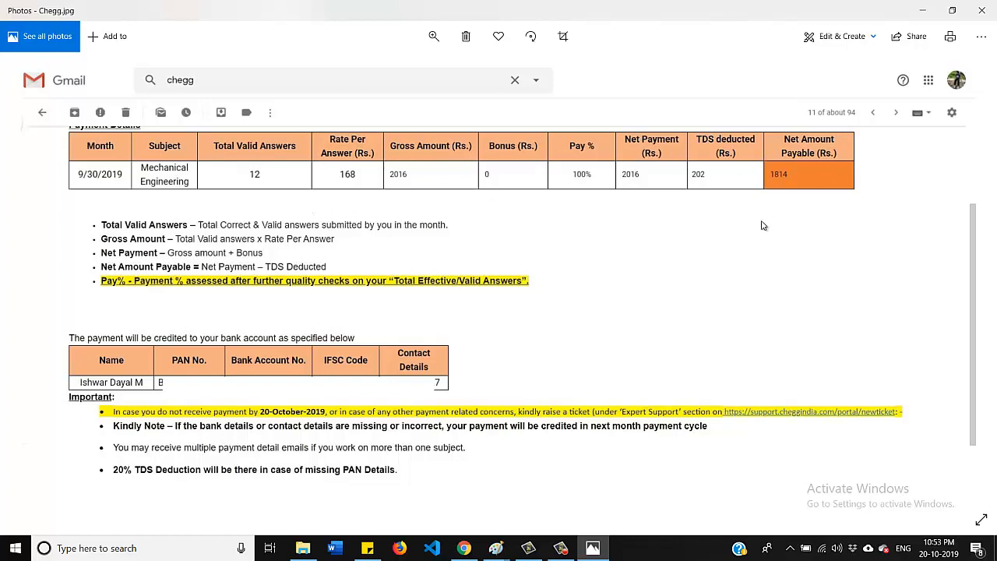
mouse_move(782, 195)
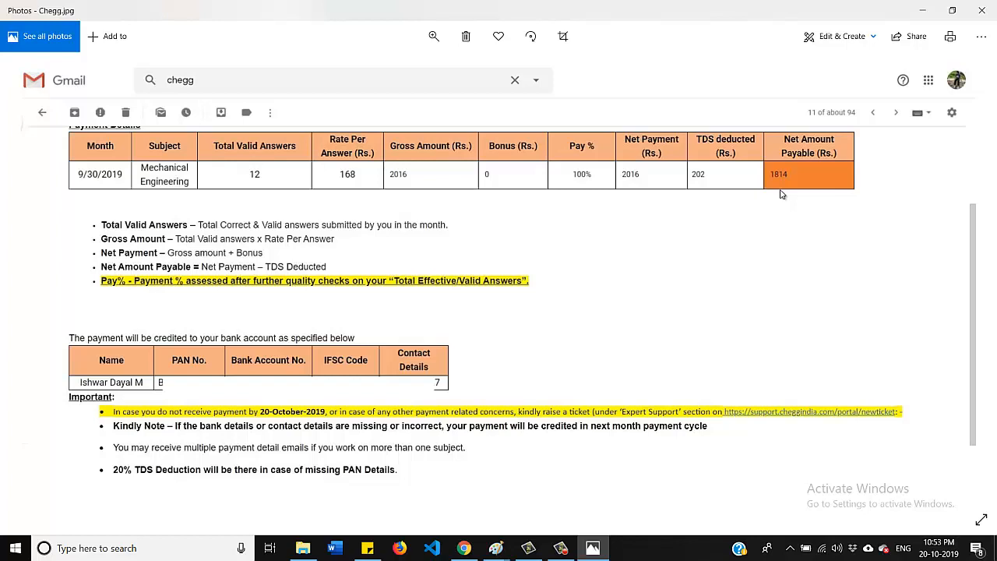